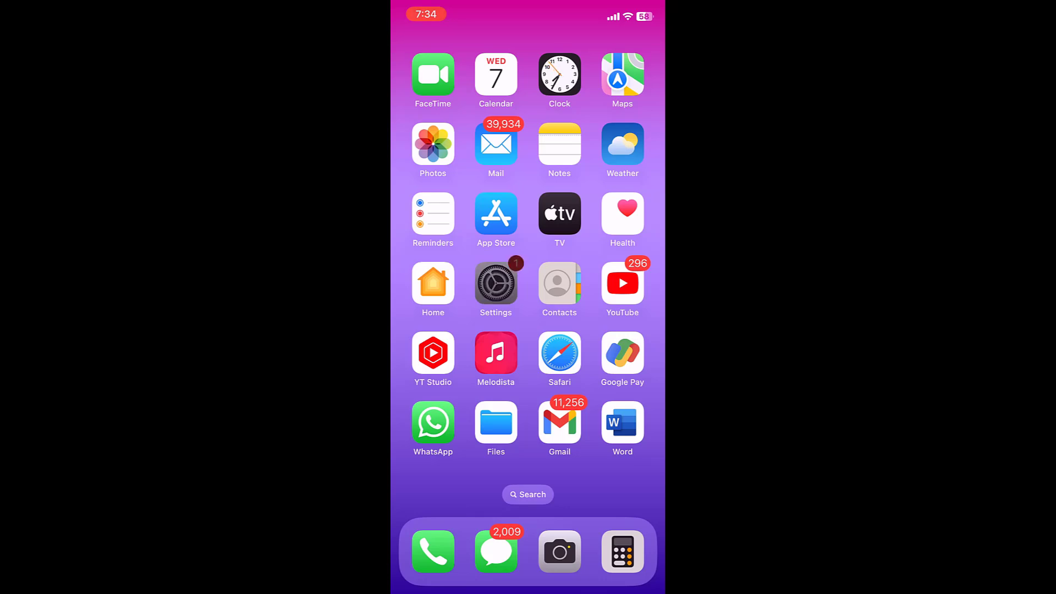
Launch Settings from the home screen and go into the Passwords section
{"action": "left_click", "coordinate": [495, 282]}
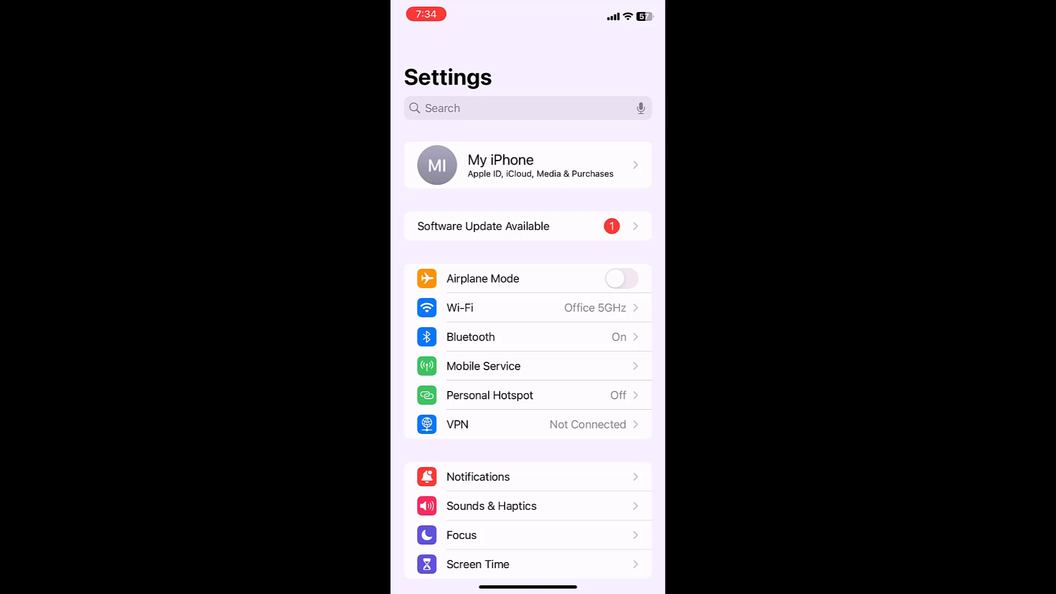
{"action": "scroll", "scroll_direction": "down", "scroll_amount": 3}
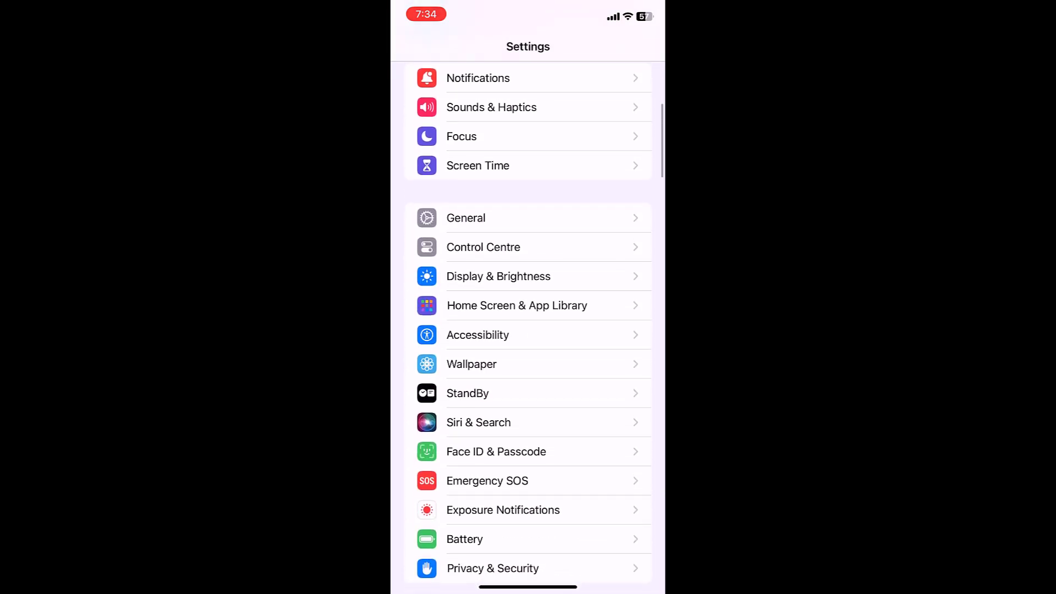
{"action": "scroll", "scroll_direction": "down", "scroll_amount": 3}
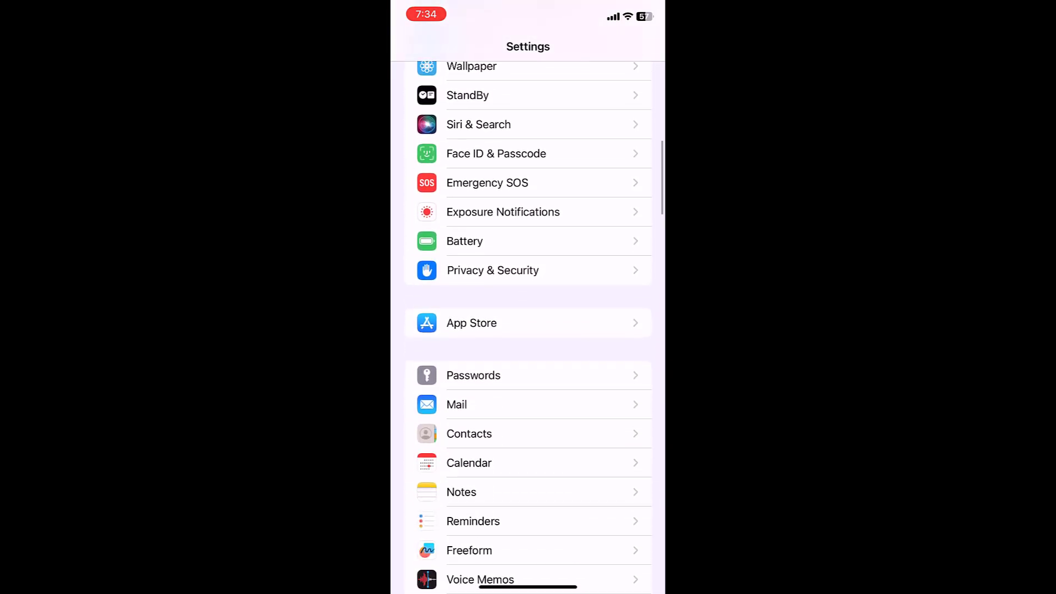
{"action": "left_click", "coordinate": [473, 375]}
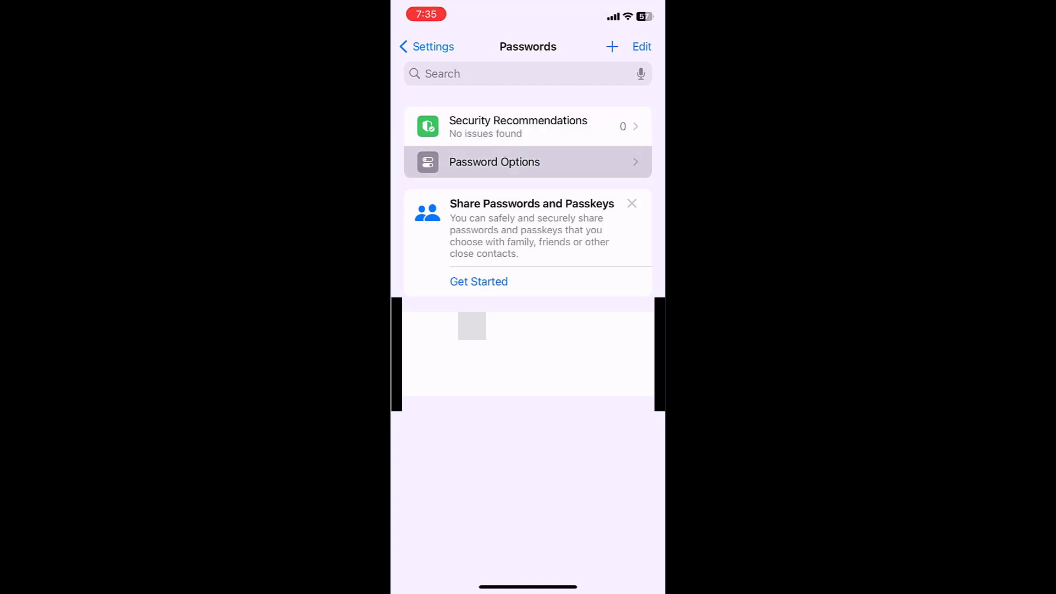
Turn on Delete After Use for verification codes in Password Options, then go home
{"action": "left_click", "coordinate": [494, 162]}
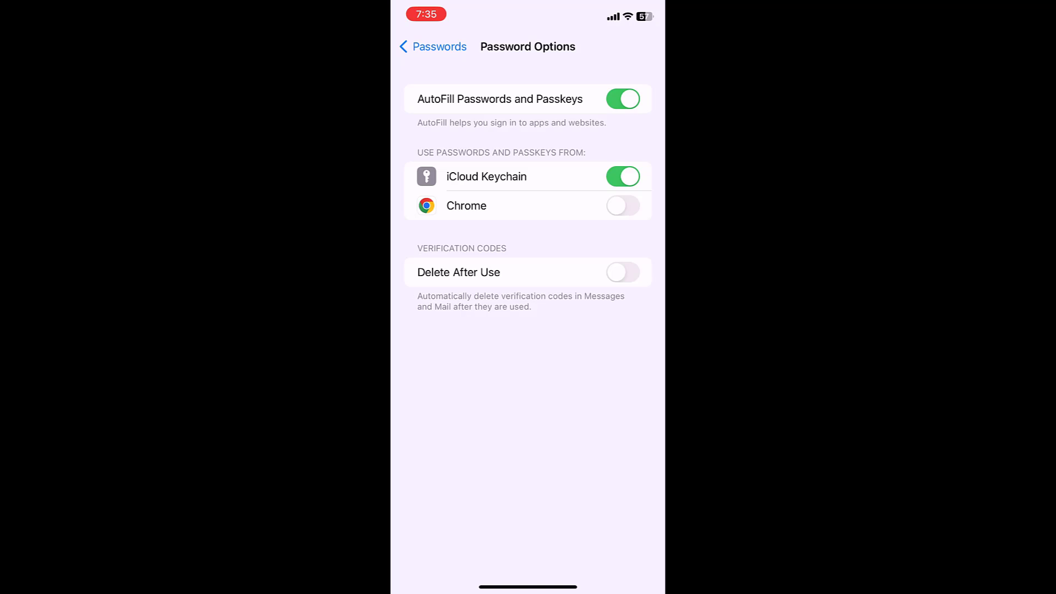
{"action": "left_click", "coordinate": [622, 272]}
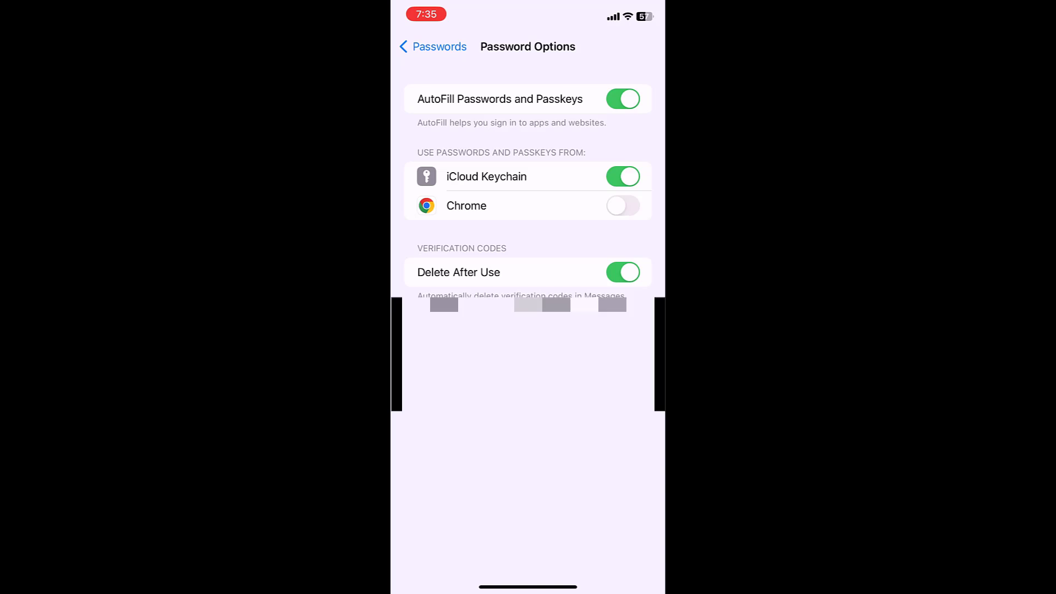
{"action": "left_click", "coordinate": [433, 46]}
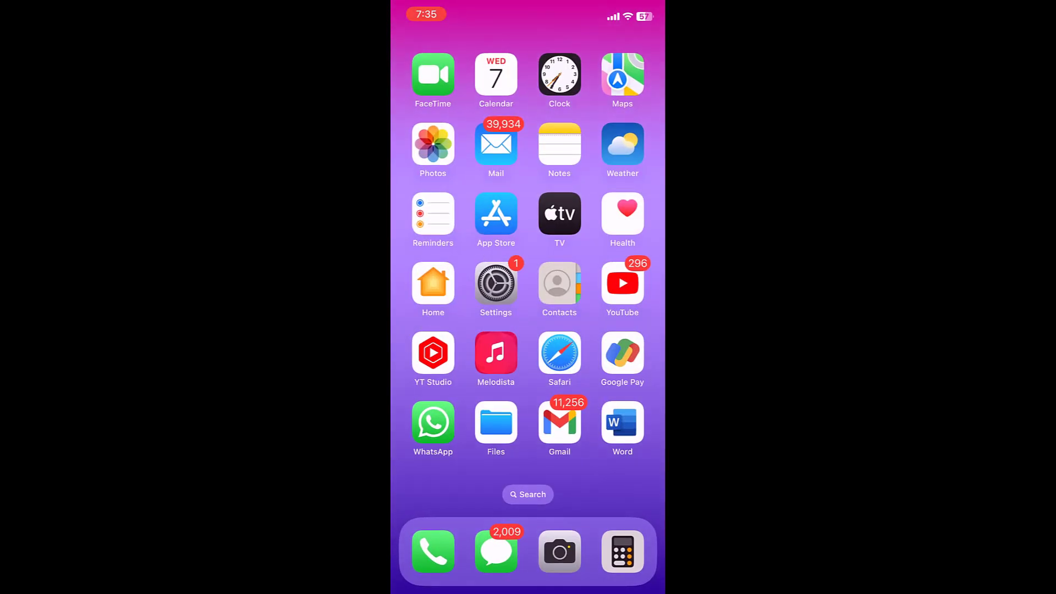
Browse the Messages inbox listing conversations full of verification codes
{"action": "left_click", "coordinate": [495, 552]}
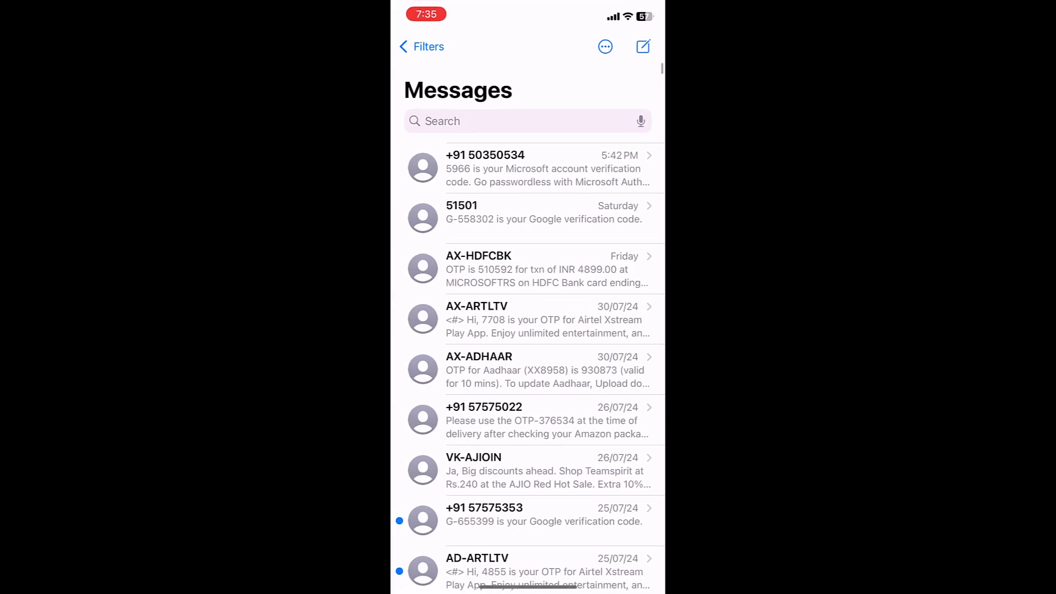
{"action": "scroll", "scroll_direction": "down", "scroll_amount": 3}
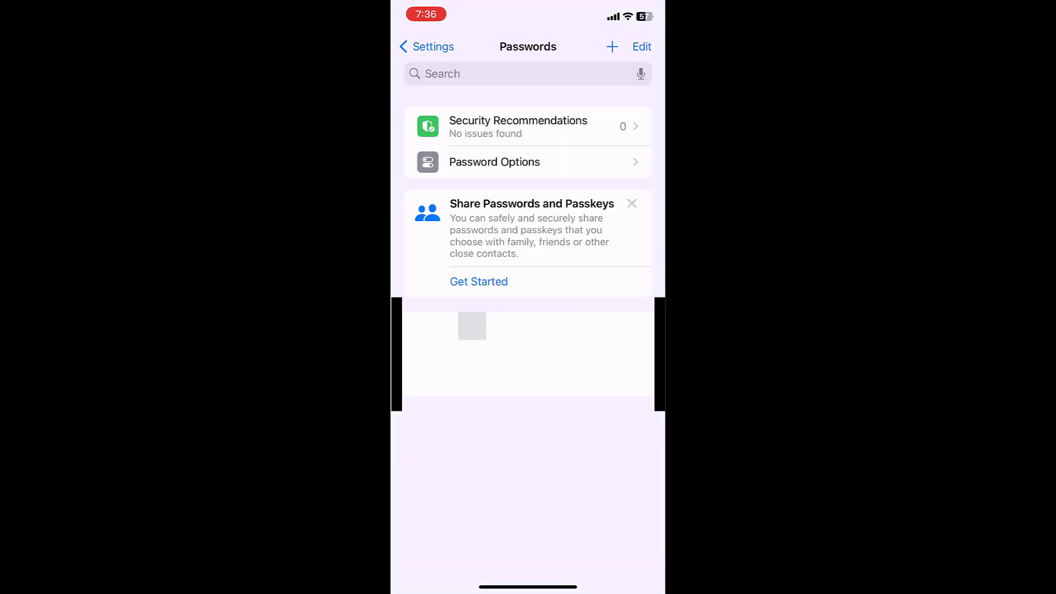
Turn Delete After Use for verification codes back off in Password Options
{"action": "left_click", "coordinate": [494, 161]}
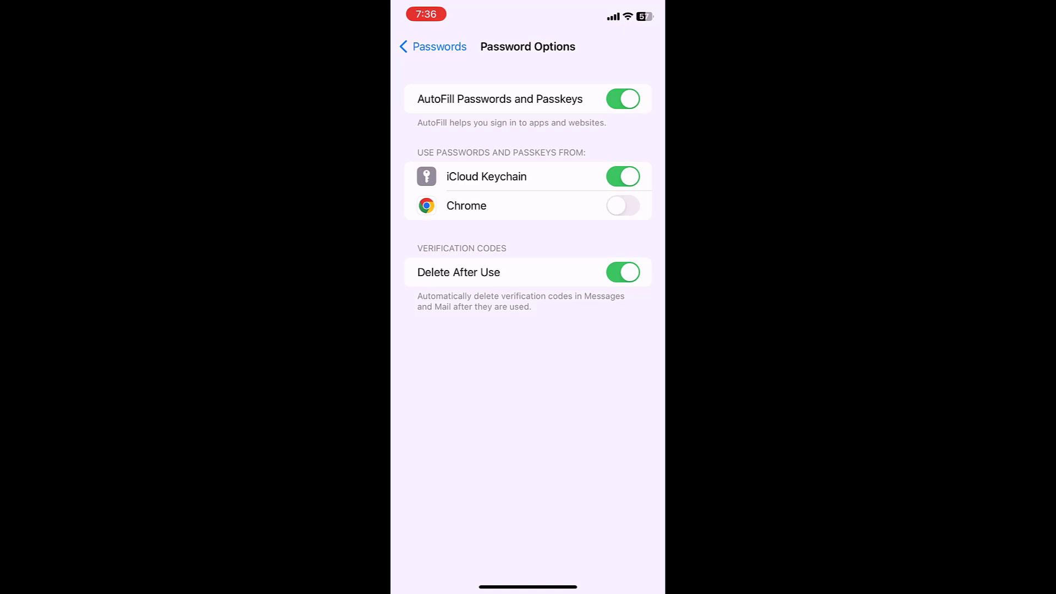
{"action": "left_click", "coordinate": [622, 272]}
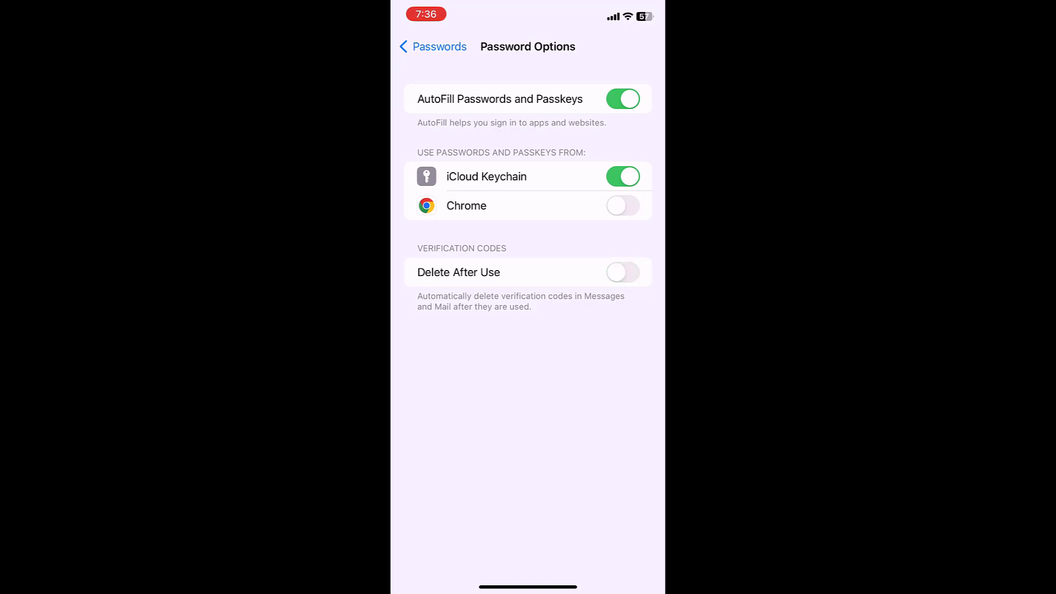